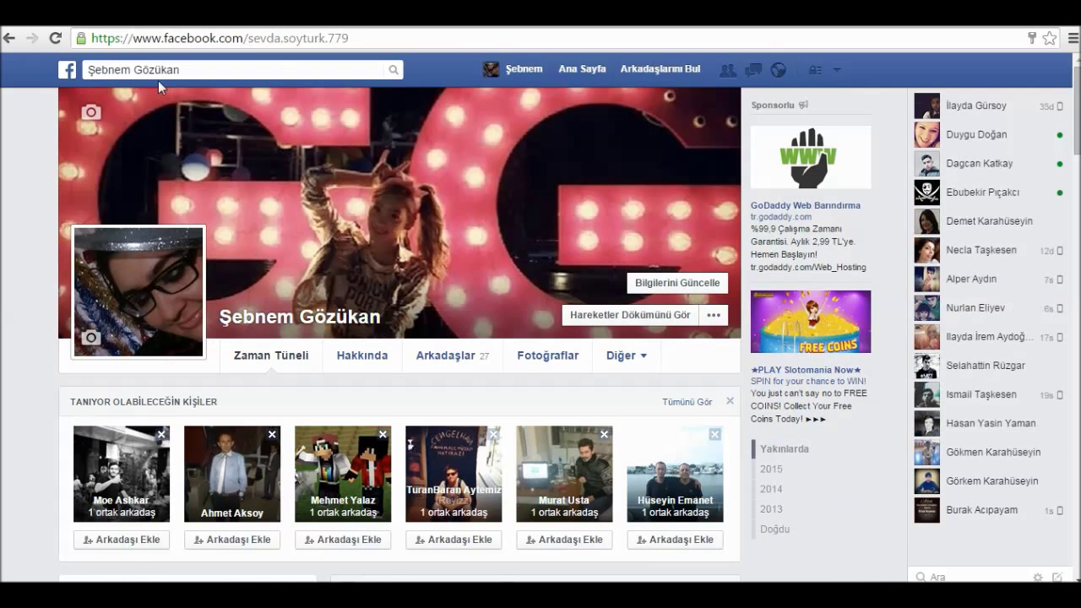
mouse_move(294, 300)
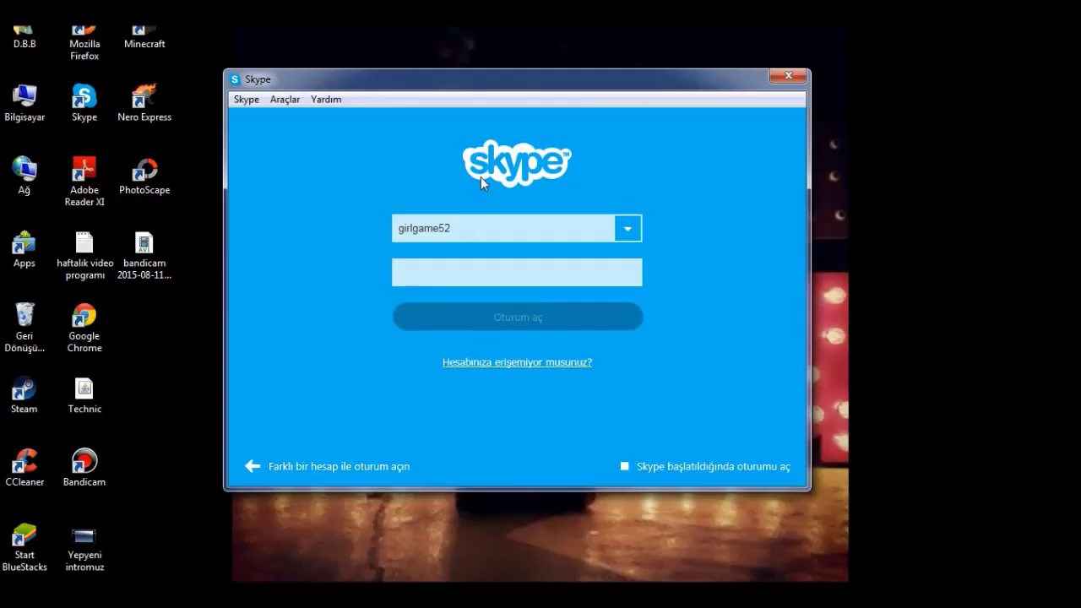
mouse_move(474, 178)
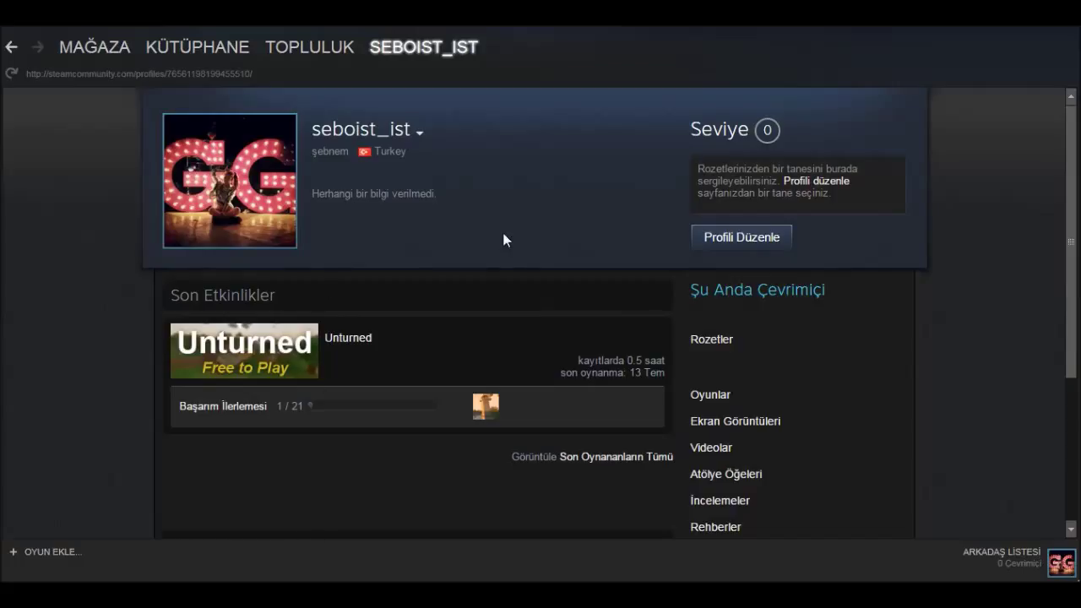
mouse_move(487, 241)
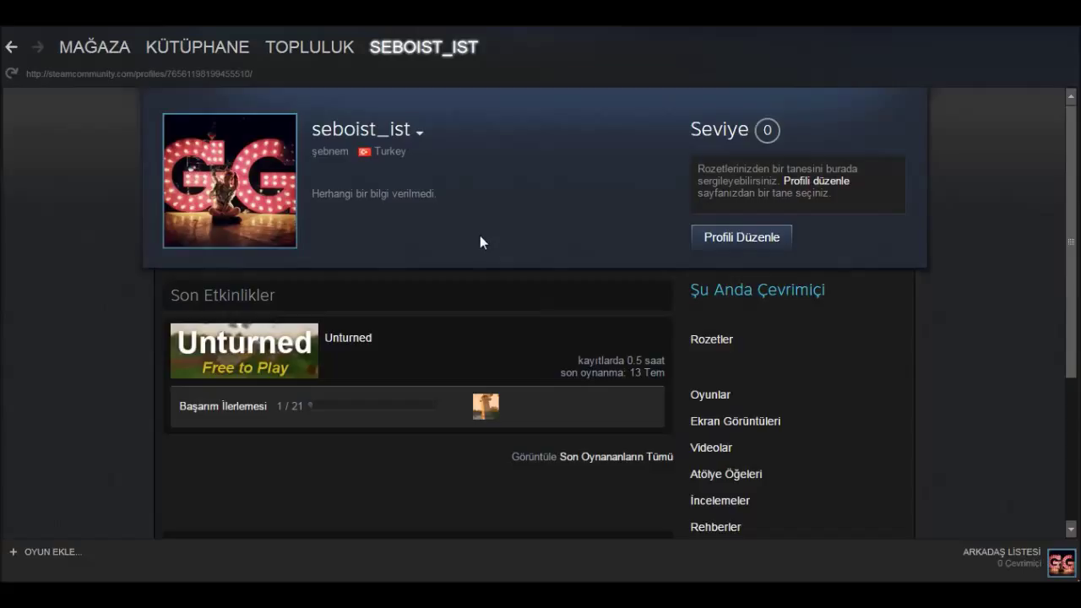
mouse_move(468, 260)
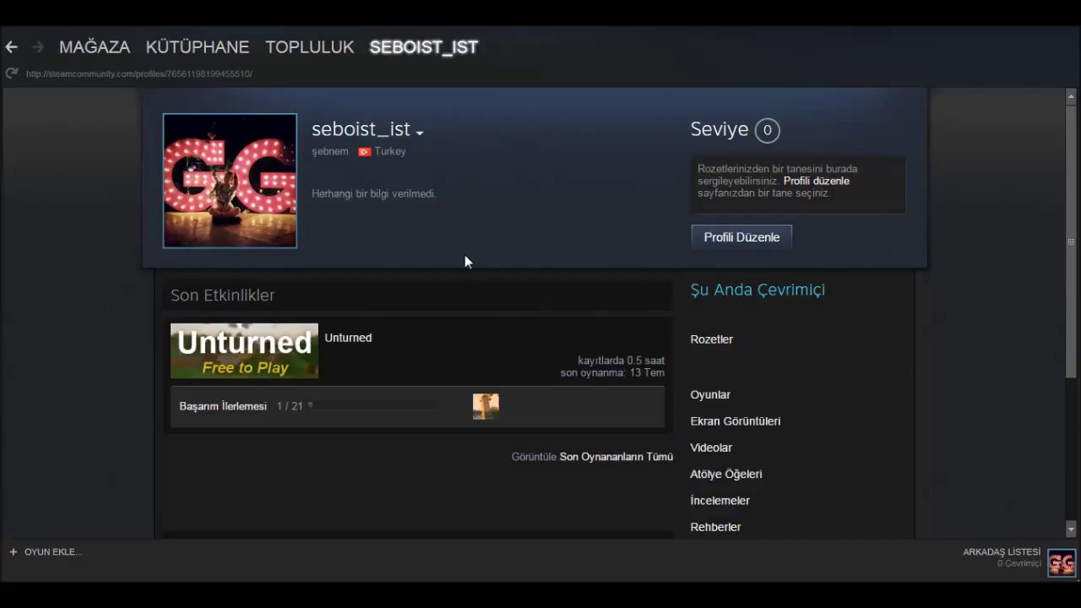
mouse_move(462, 263)
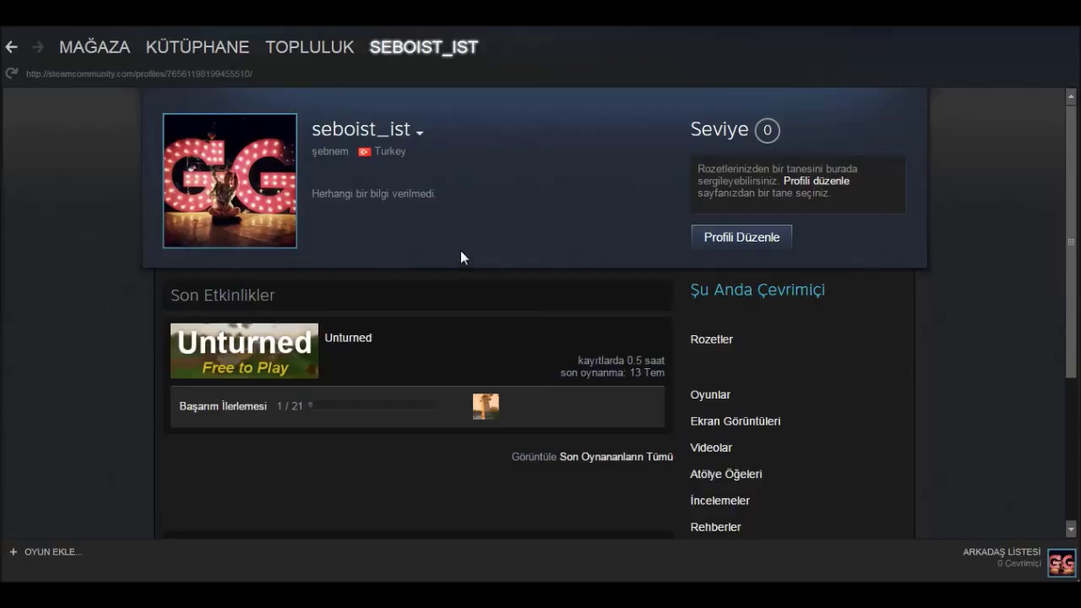
mouse_move(454, 259)
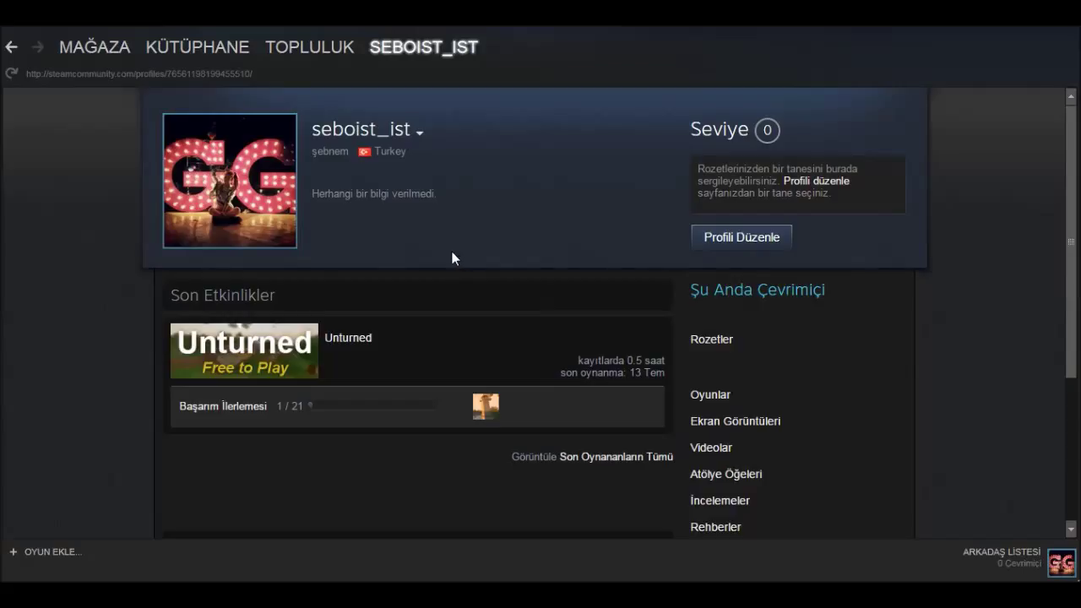
mouse_move(408, 173)
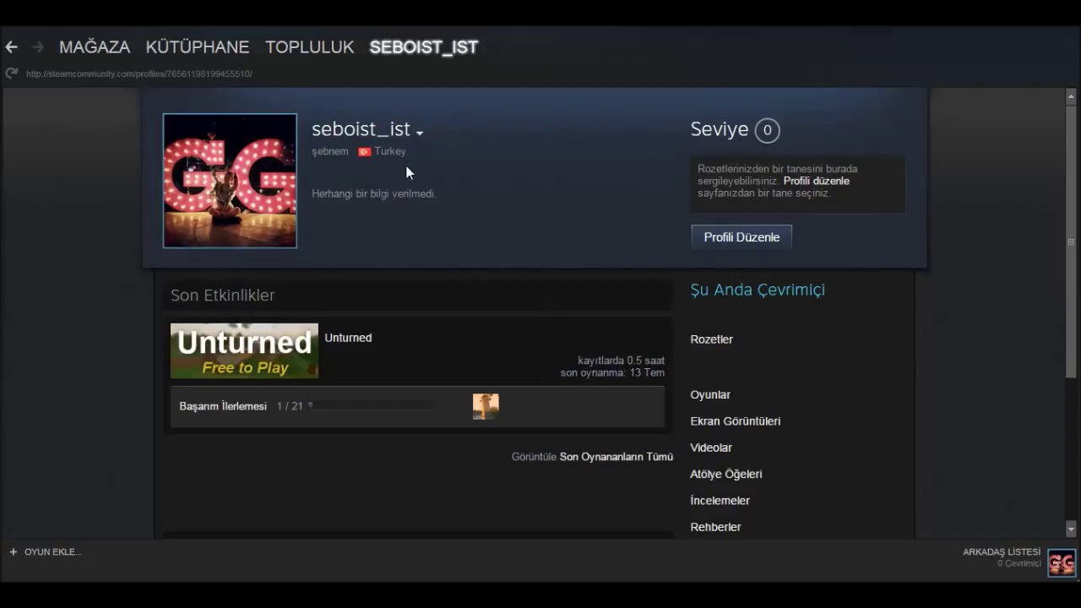